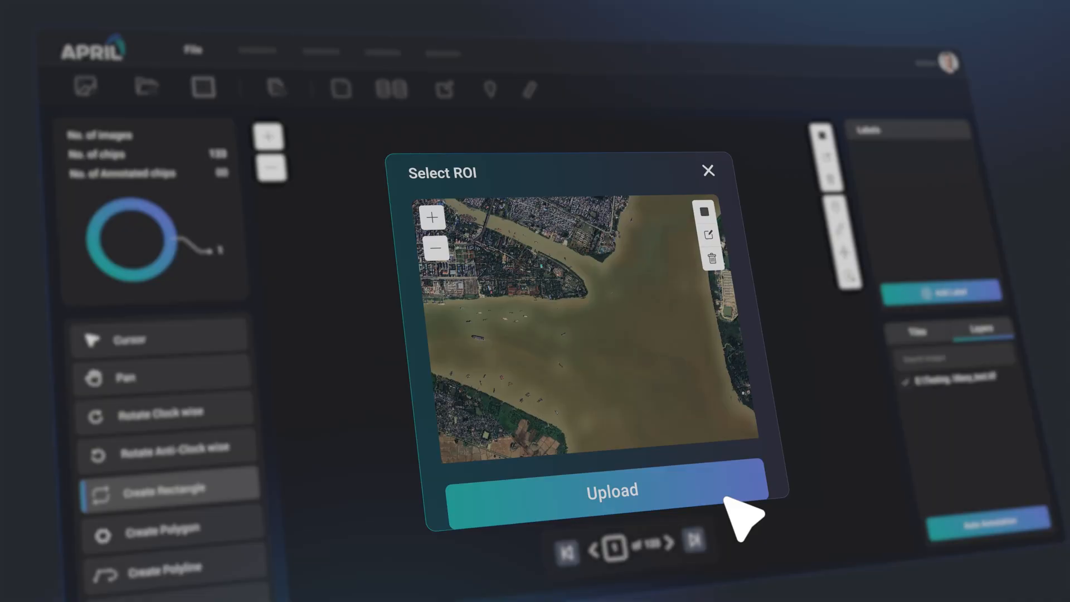
Step: Upload the river region and auto-annotate ships as cargo, tanker, naval and other vessels
left_click(611, 490)
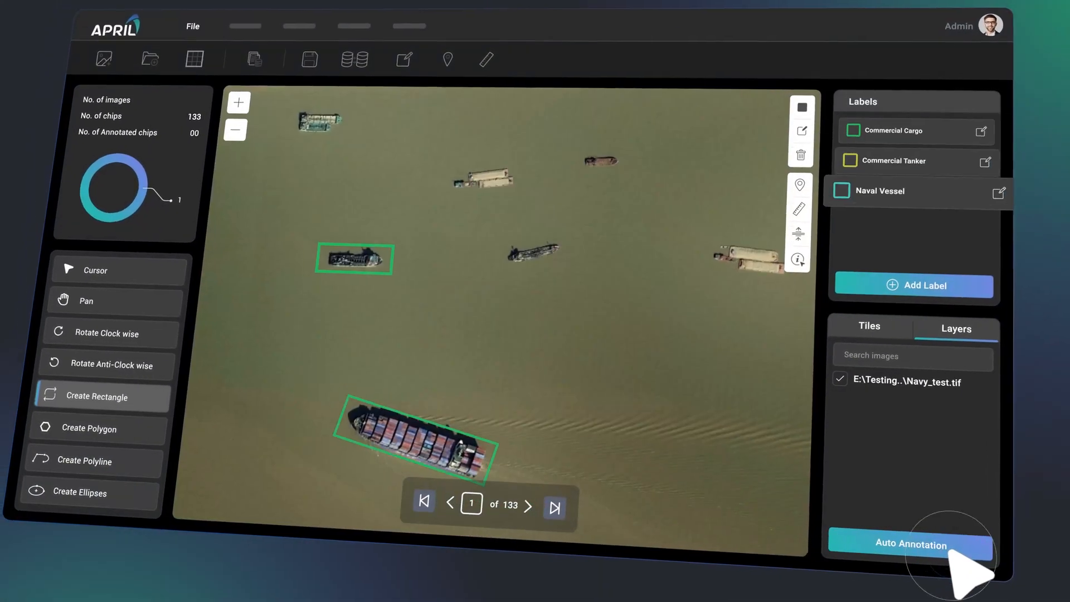
left_click(910, 544)
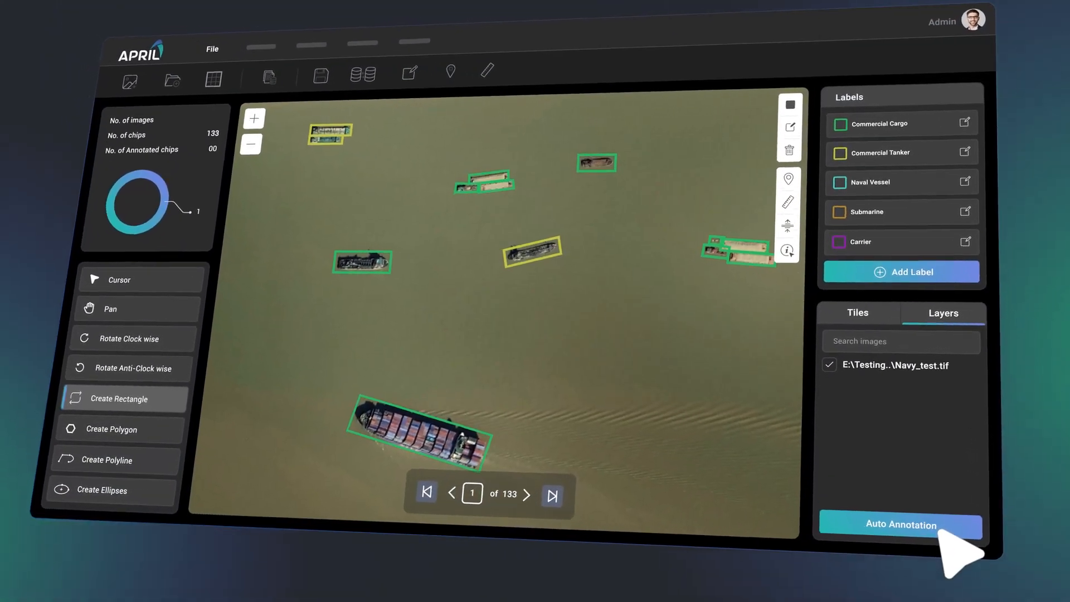
left_click(899, 524)
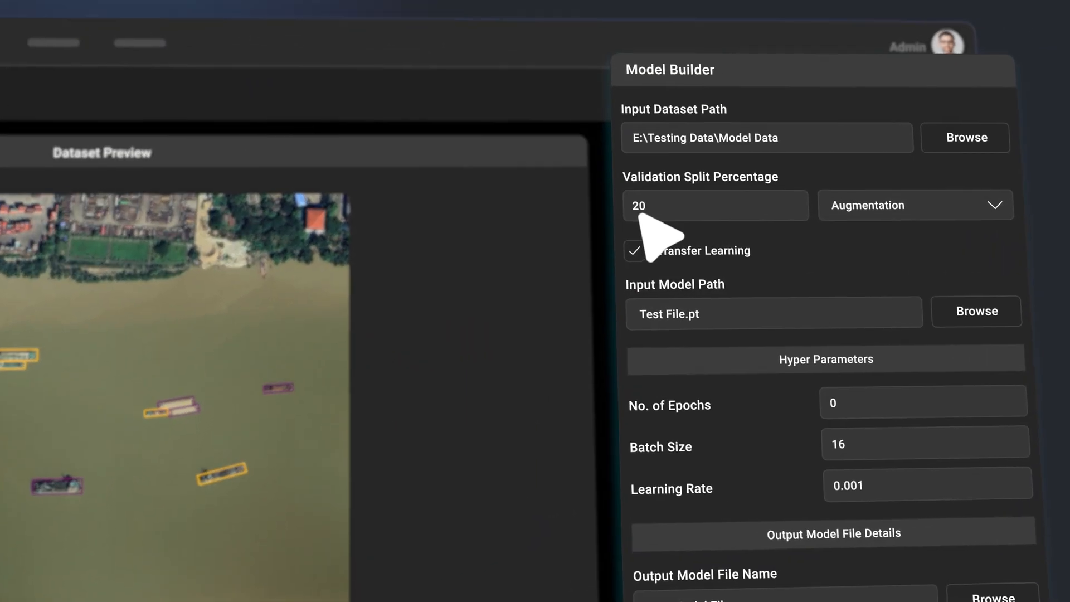
Step: Configure Model Builder: validation split 20, transfer learning with Test File.pt, batch 16, learning rate 0.001
left_click(746, 504)
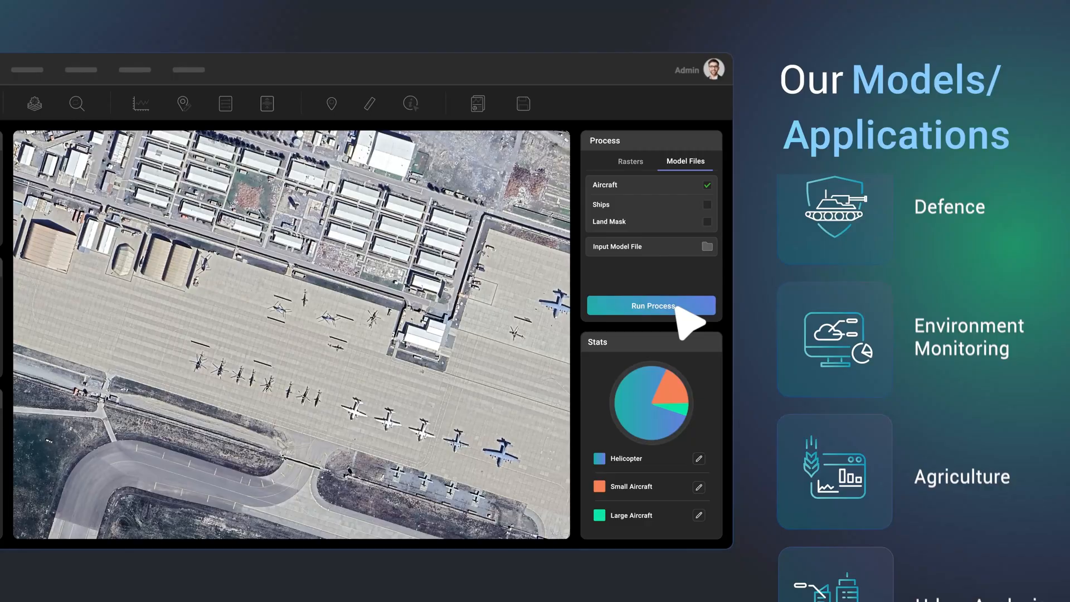
Step: Run the Aircraft model to box helicopters, small and large aircraft with stats chart
left_click(650, 306)
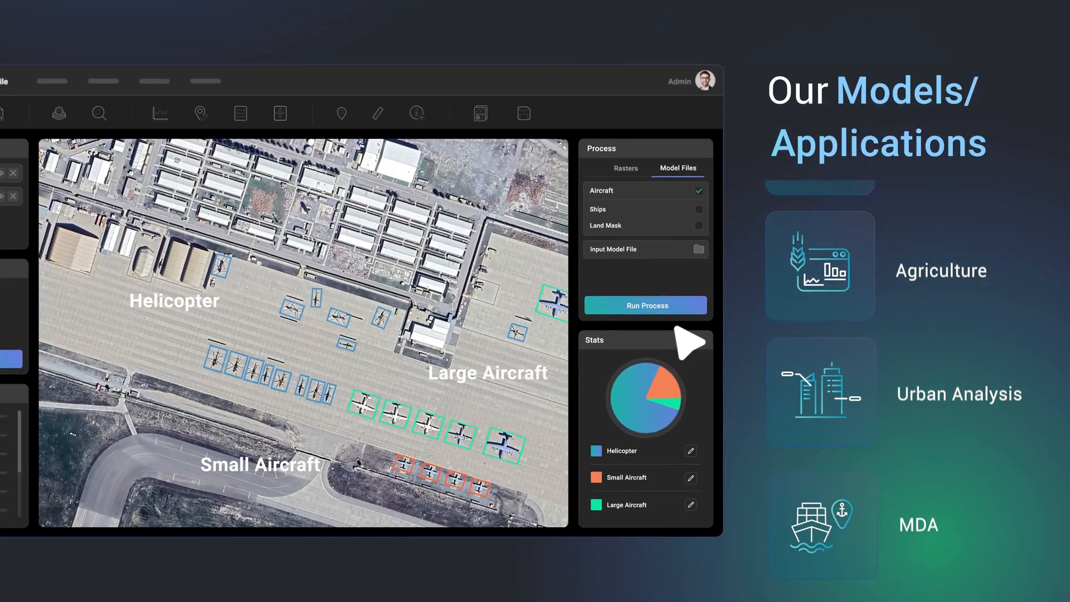